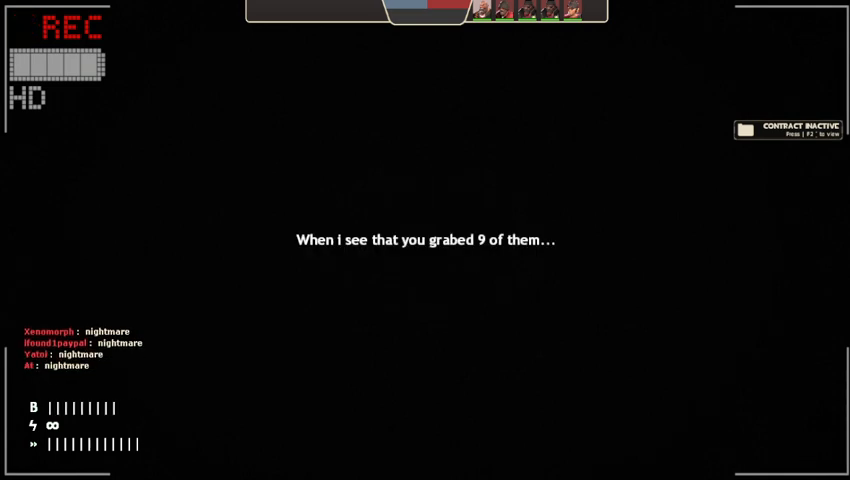
Check the scoreboard while searching the dark map for the remaining pages
key(tab)
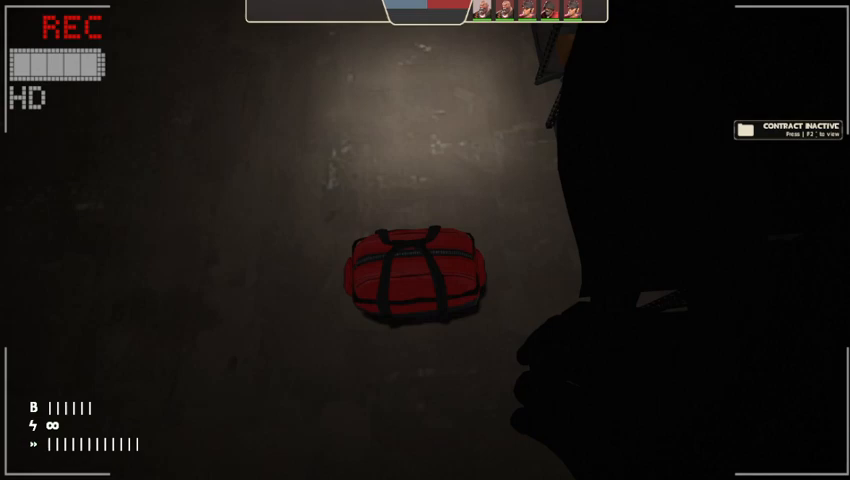
Review team scores on the scoreboard, then resume exploring toward the final page
key(tab)
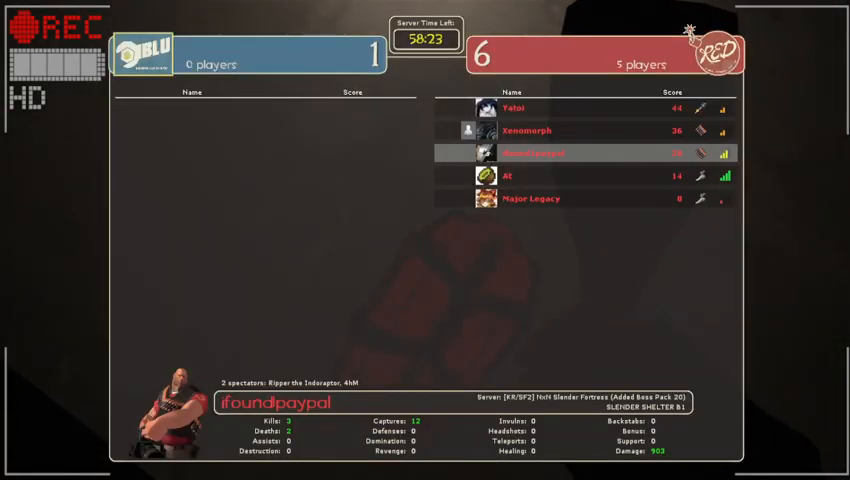
key(tab)
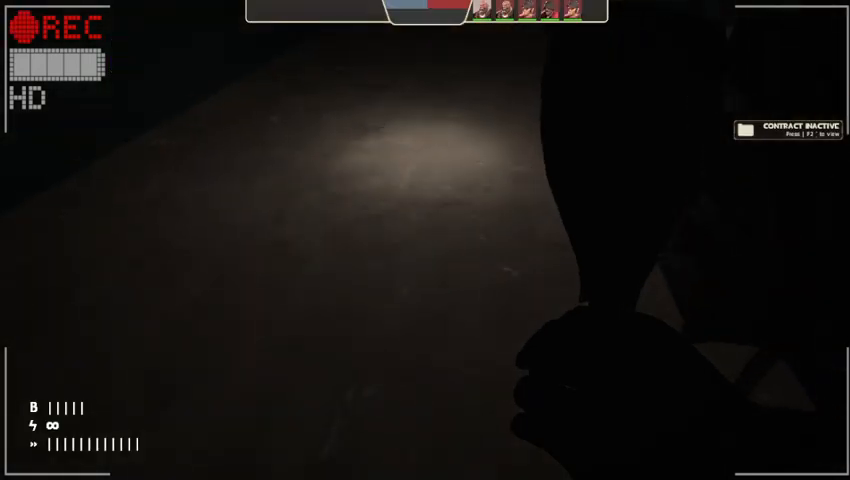
key(tab)
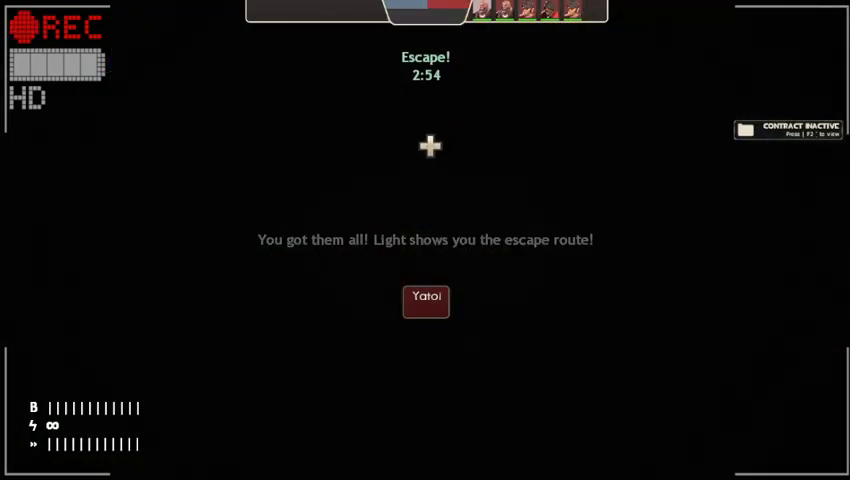
Interact once while running along the lit escape route toward the exit
click(426, 300)
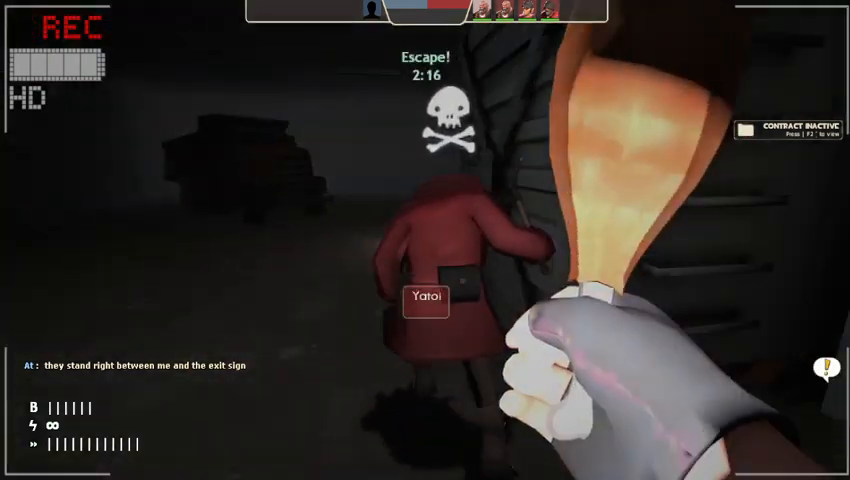
mouse_move(424, 240)
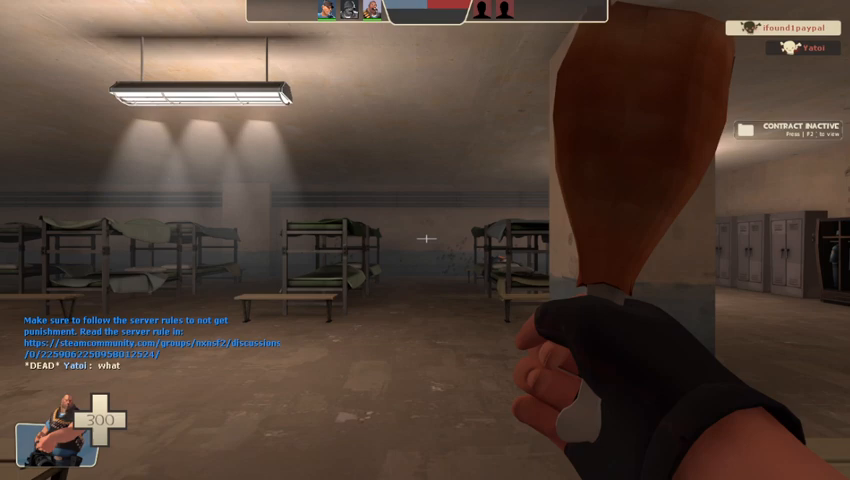
Send the chat message 'hes a charg(er)' and check the team scores
key(y)
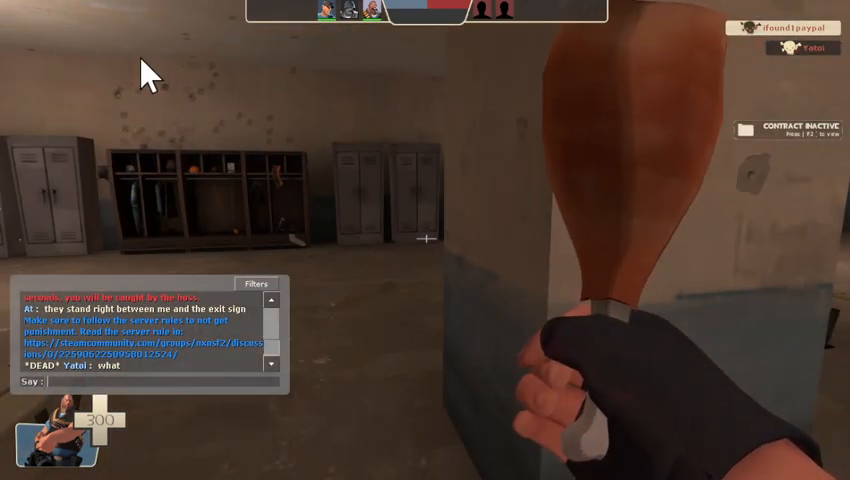
text(hes a ca)
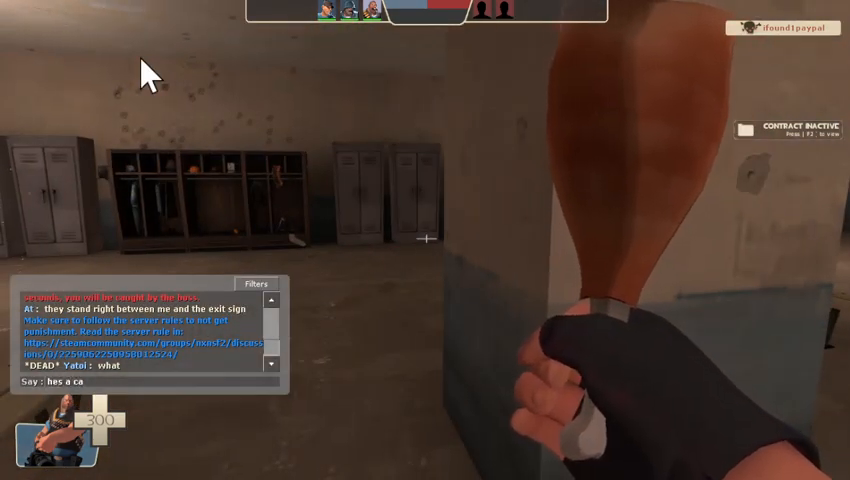
text(harg)
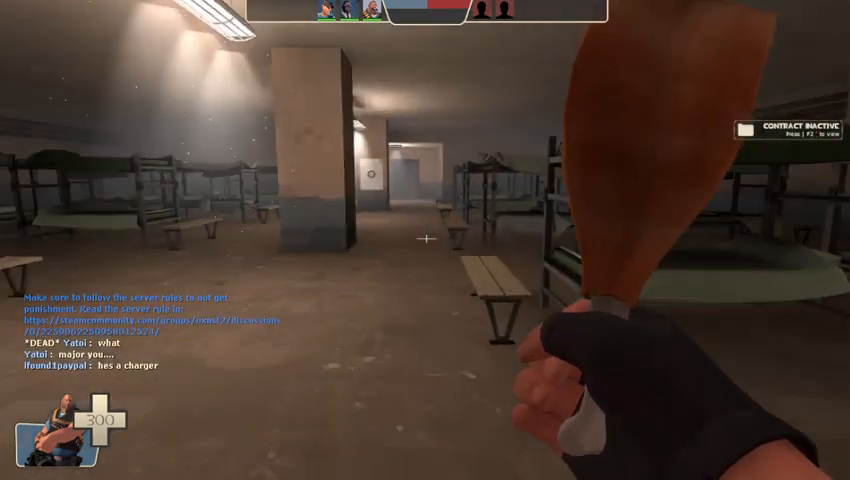
key(tab)
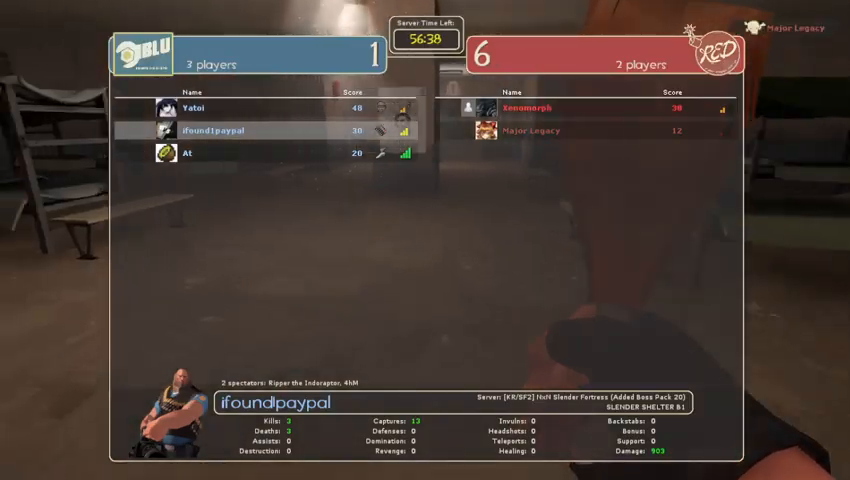